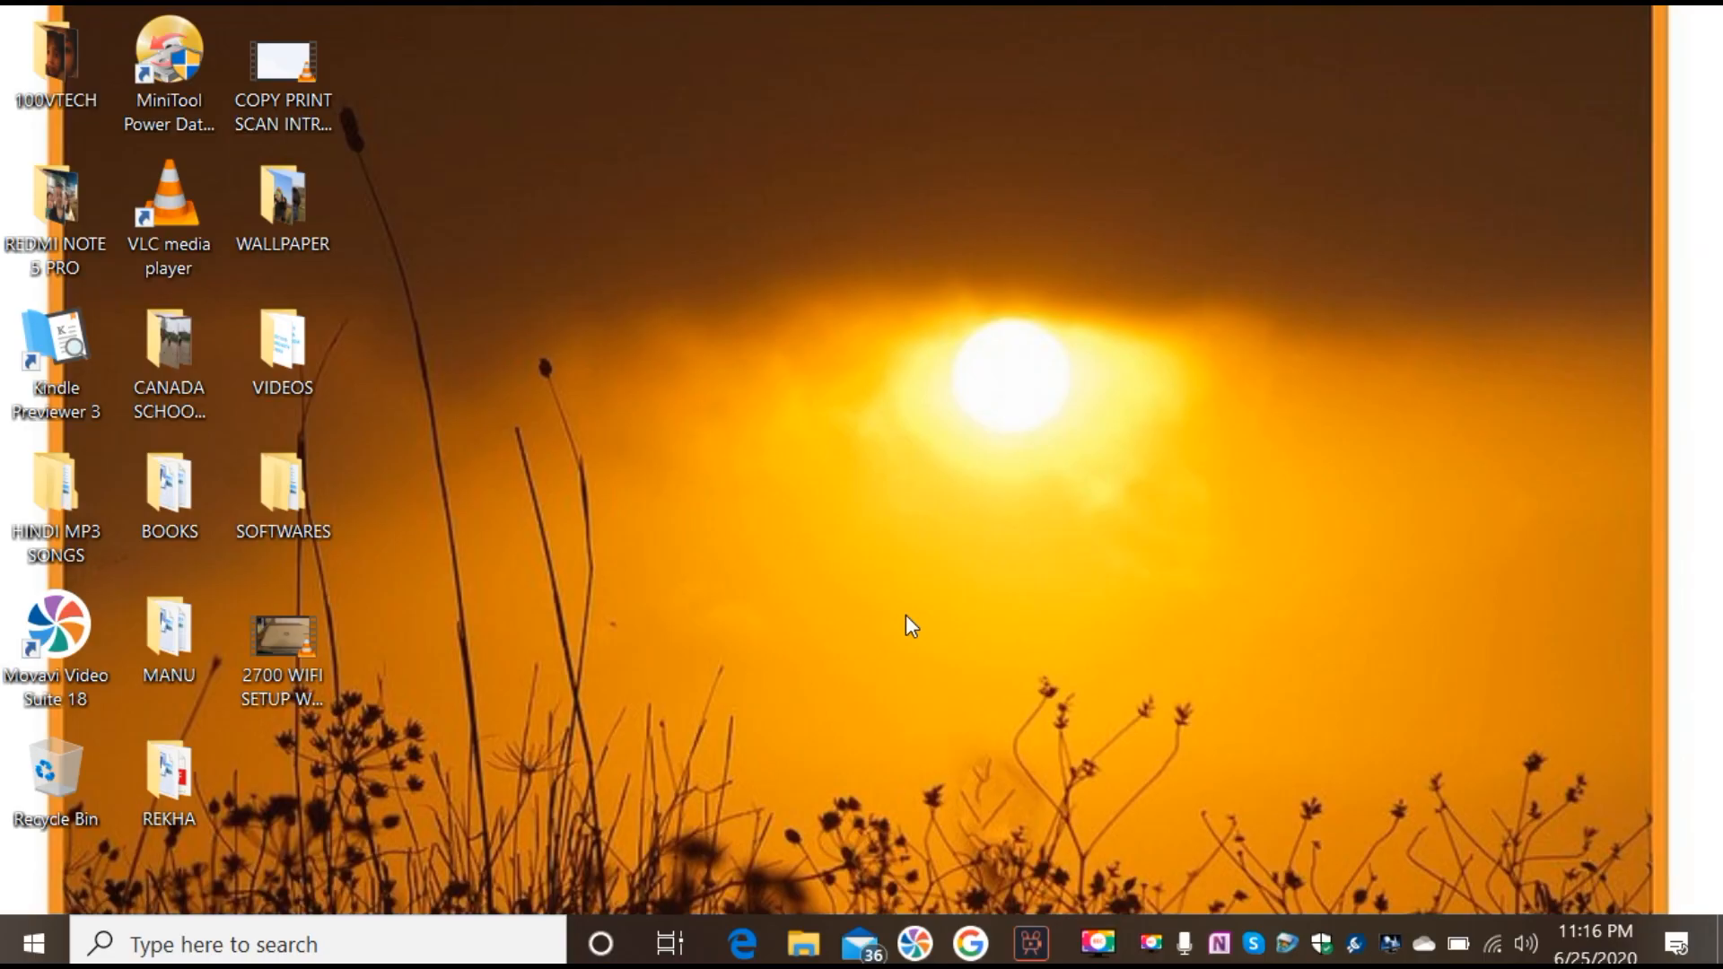
pyautogui.moveTo(969, 943)
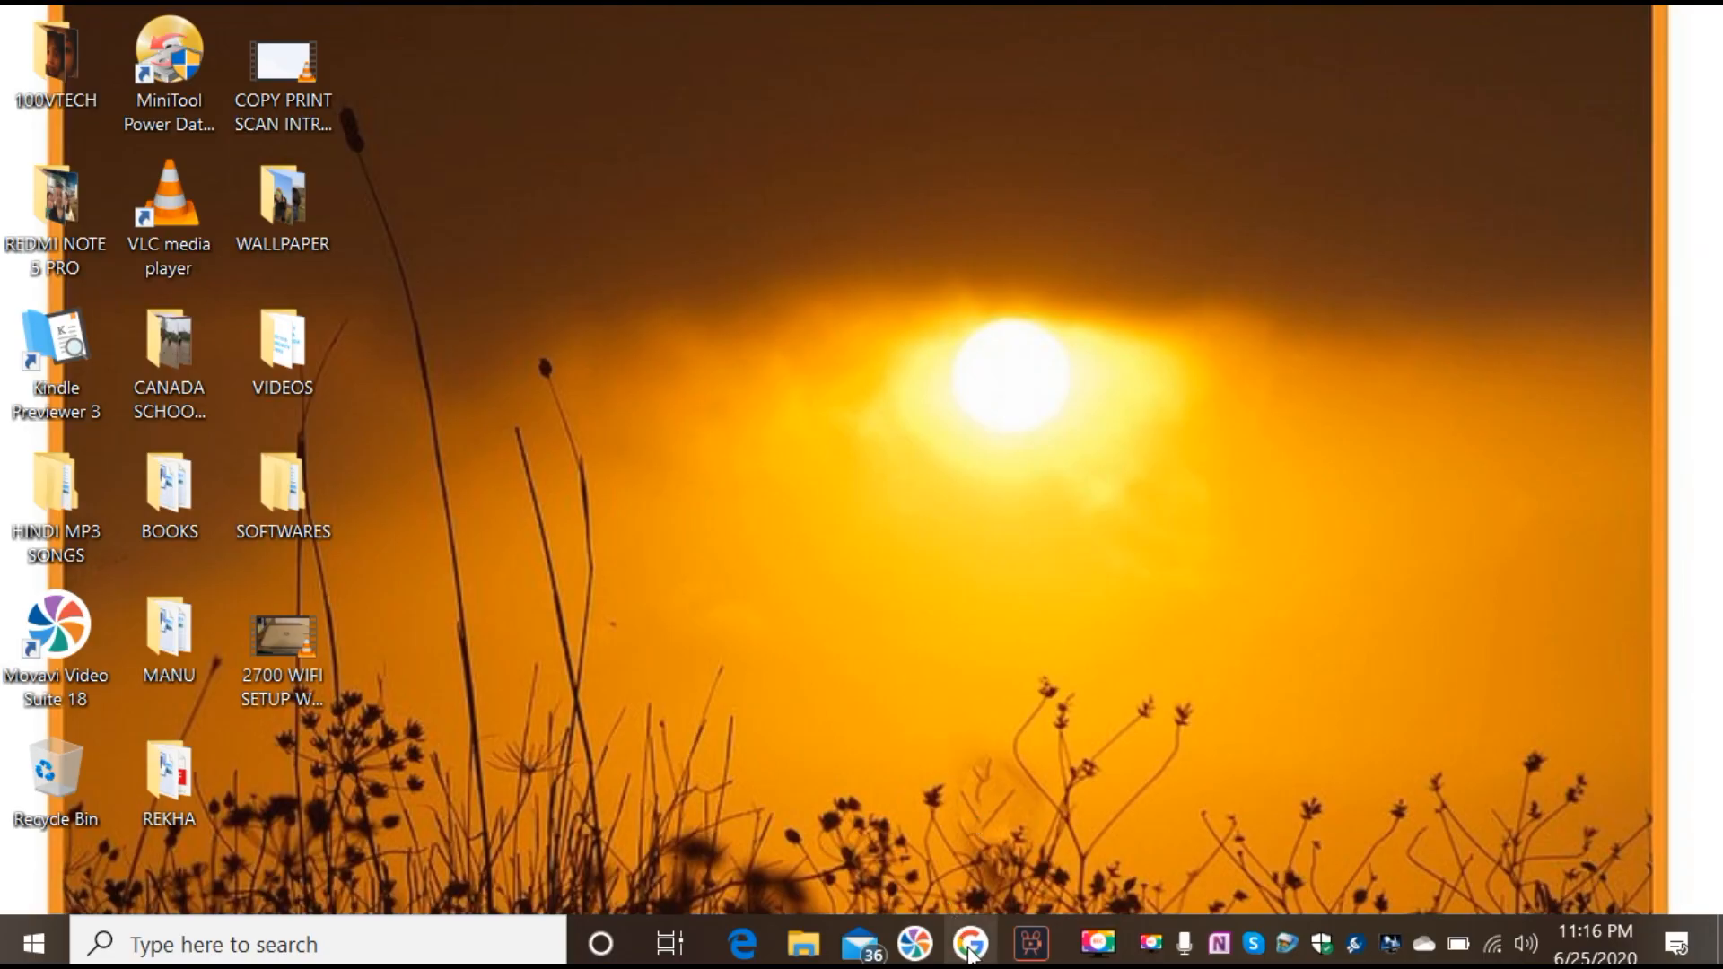
# Google 'hp 123' in the browser and open the 123.hp.com result
pyautogui.click(968, 943)
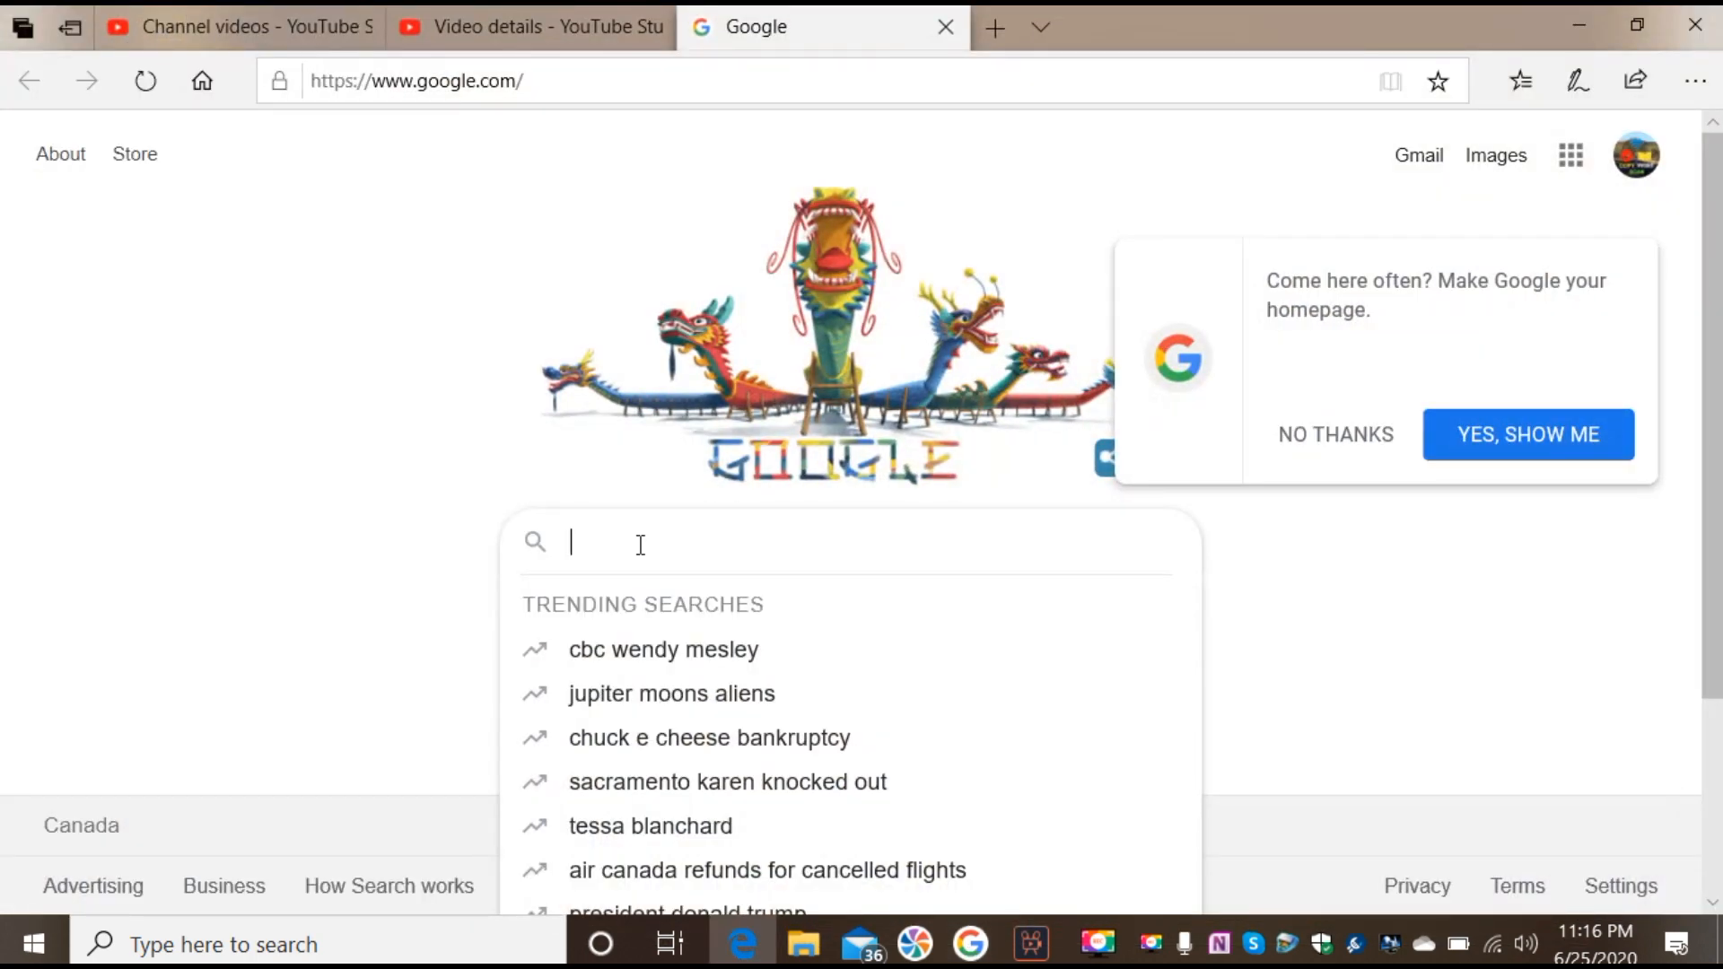
pyautogui.write('hp 1')
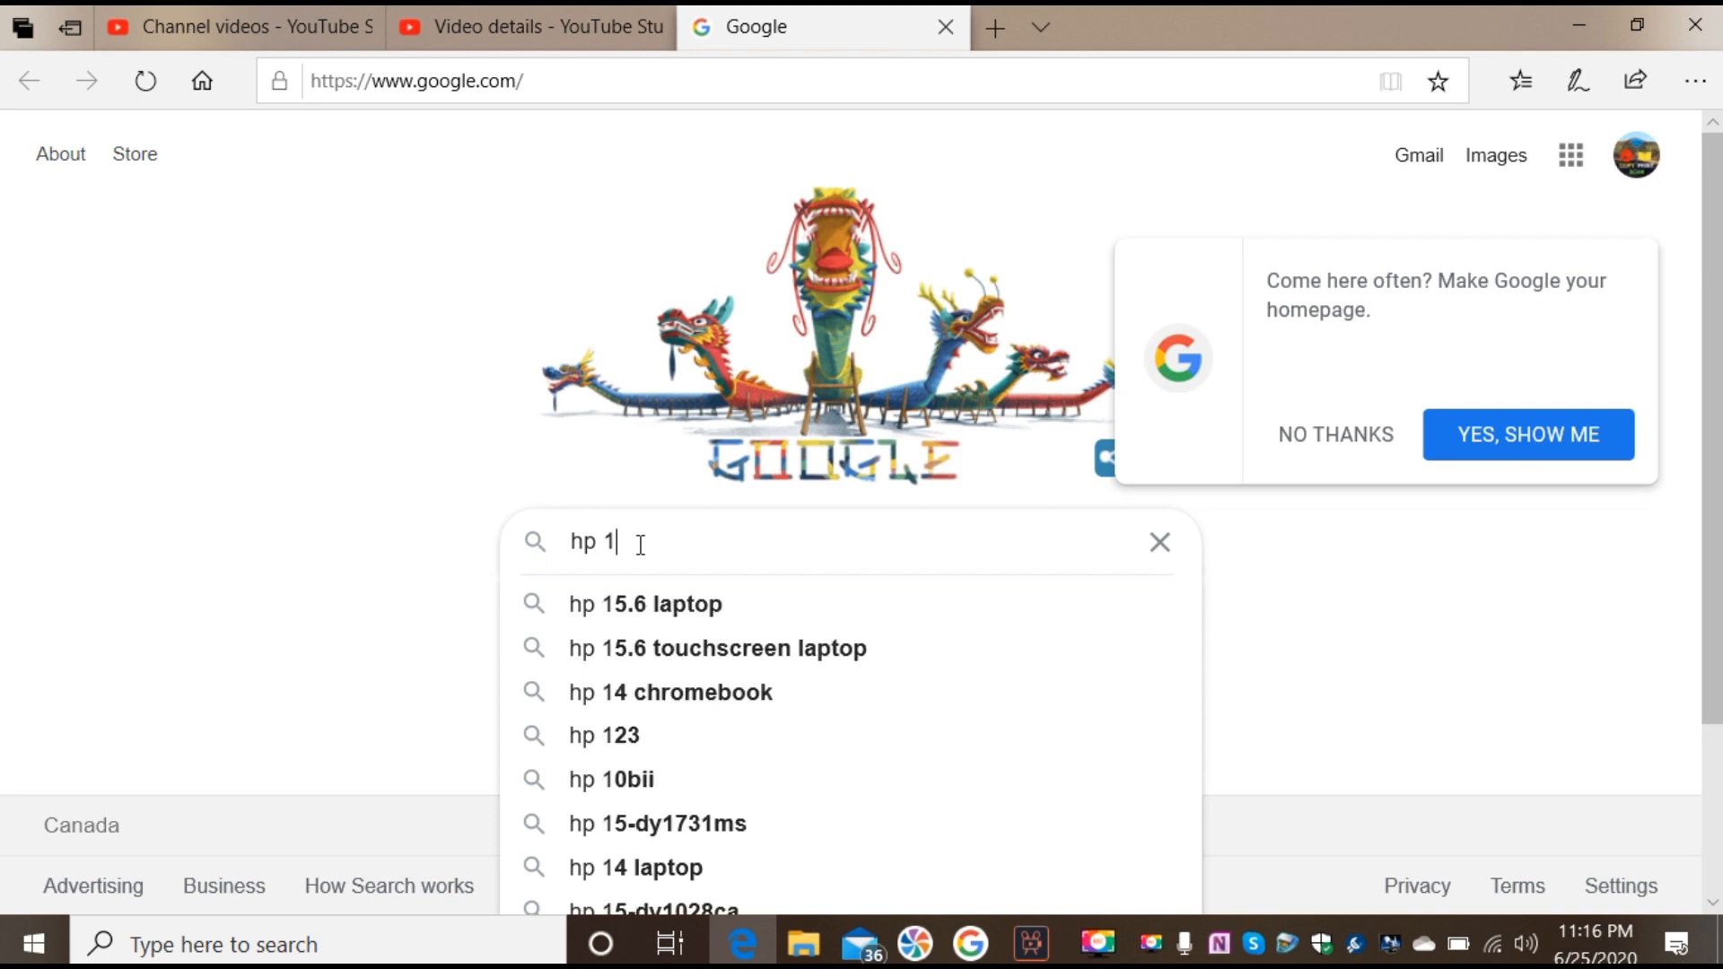
pyautogui.click(604, 735)
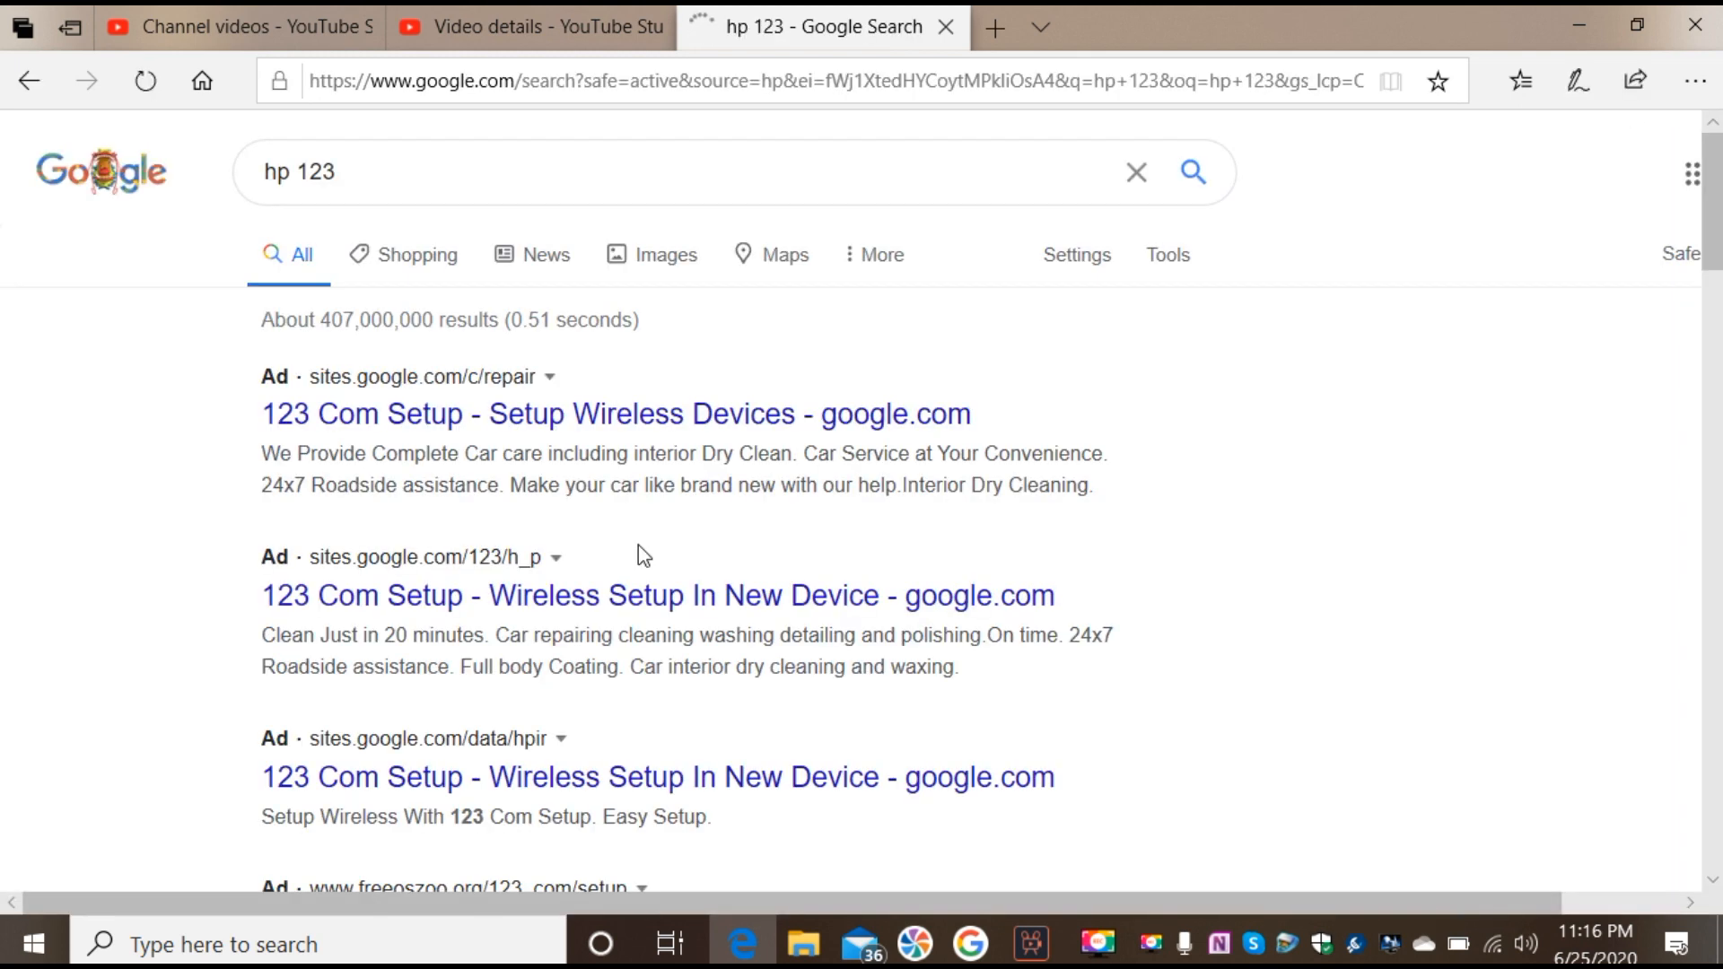
pyautogui.scroll(-3)
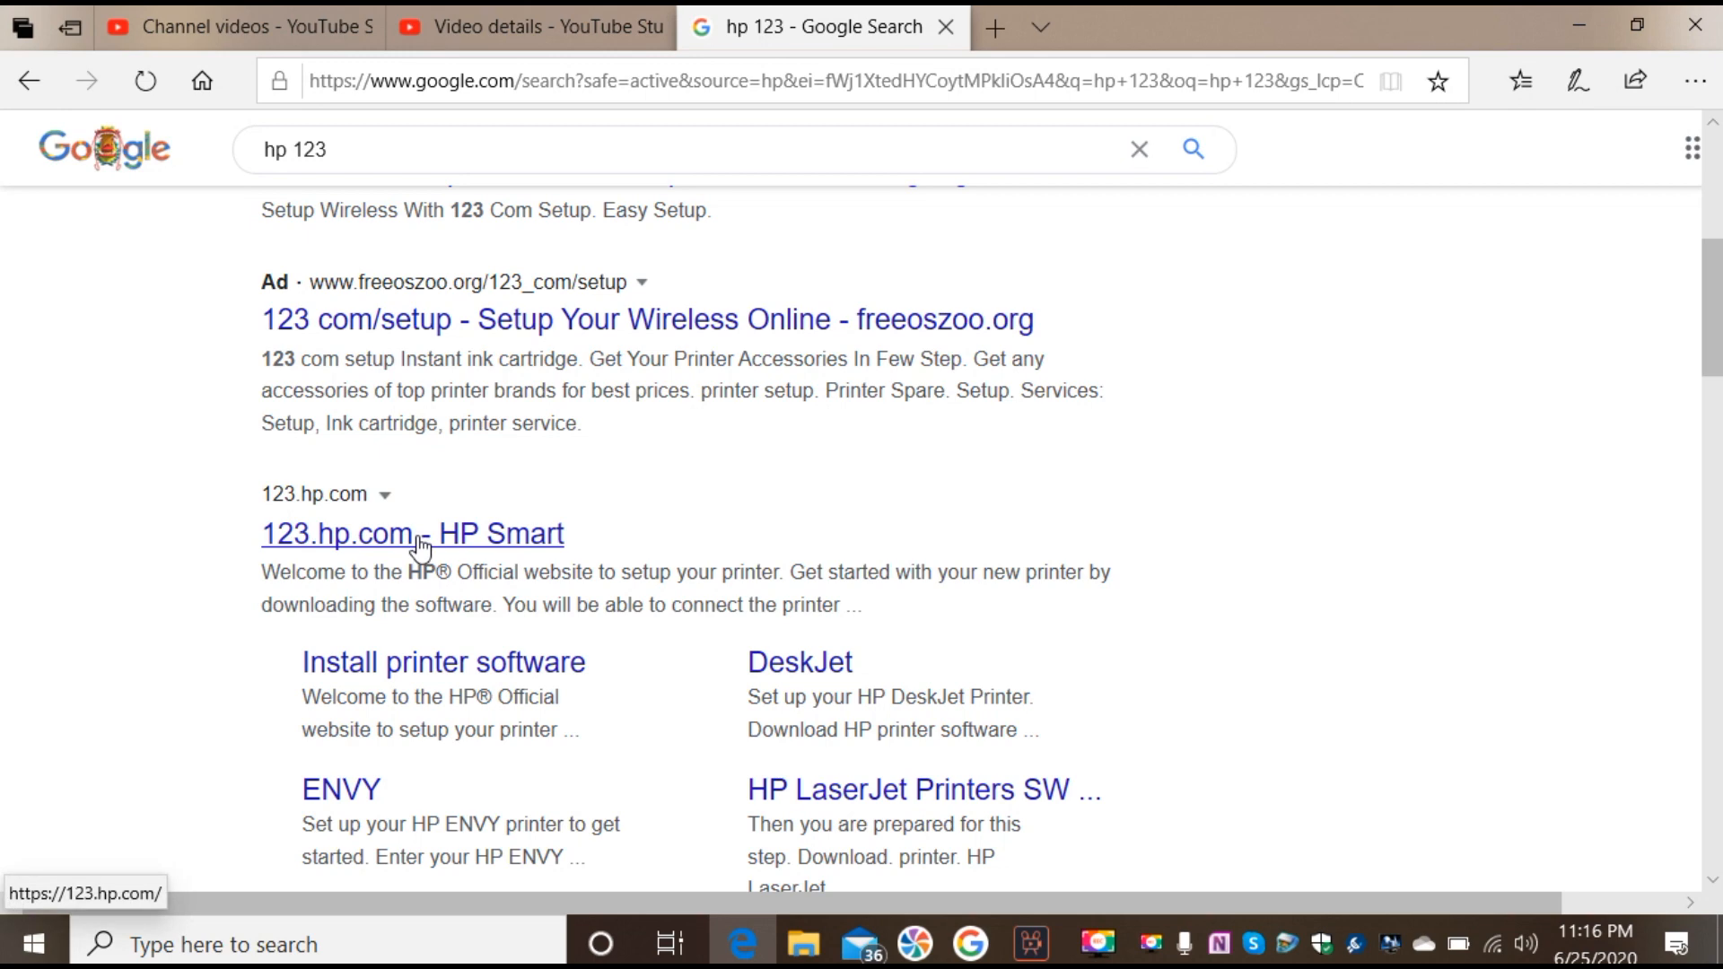
pyautogui.click(412, 533)
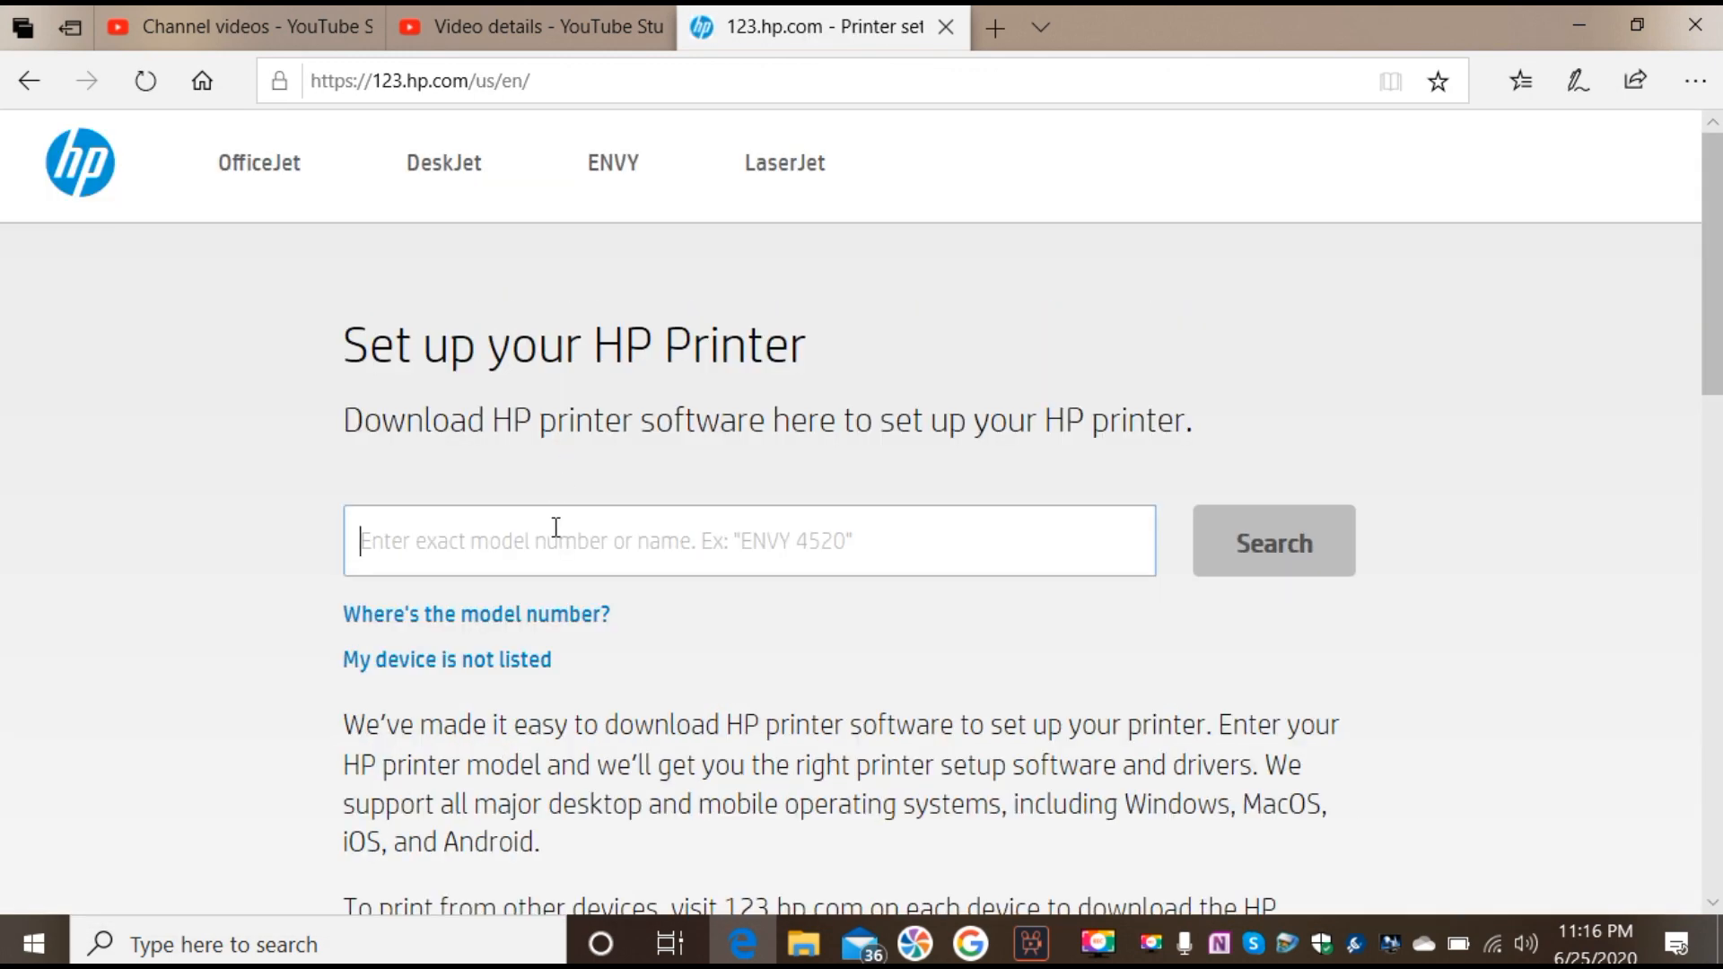
# Search 123.hp.com for '2700' and open the HP DeskJet 2700 All-in-One Printer series page
pyautogui.write('270')
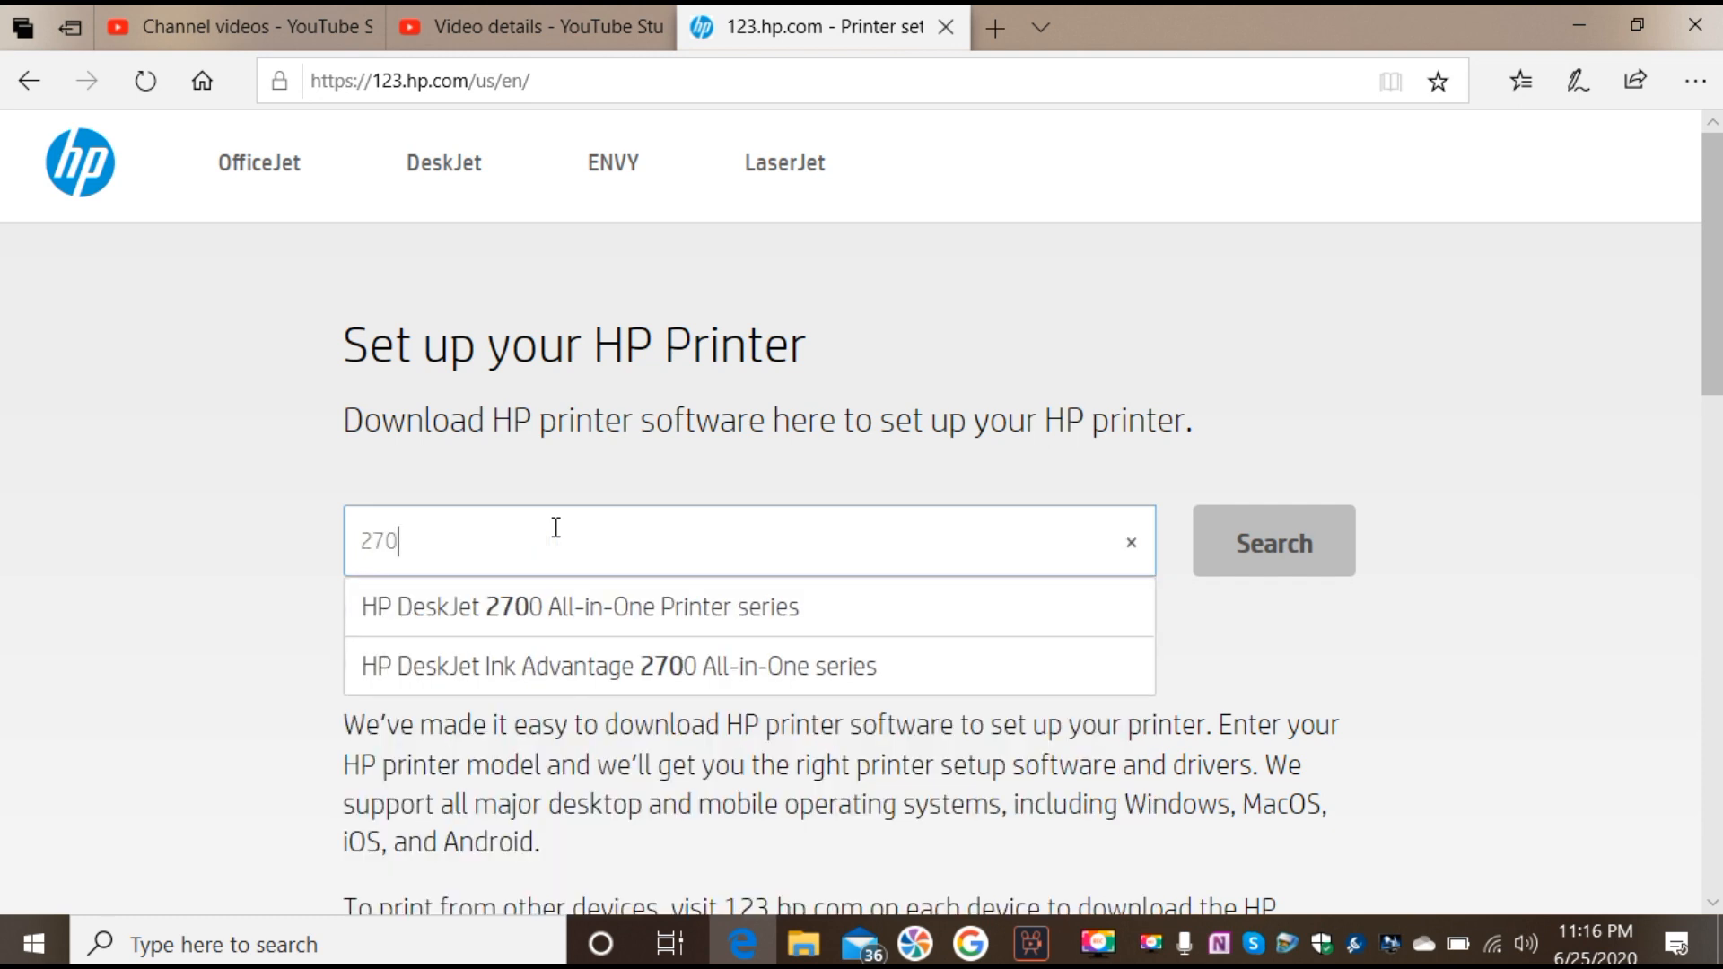
pyautogui.write('0 All-in-One Printer series')
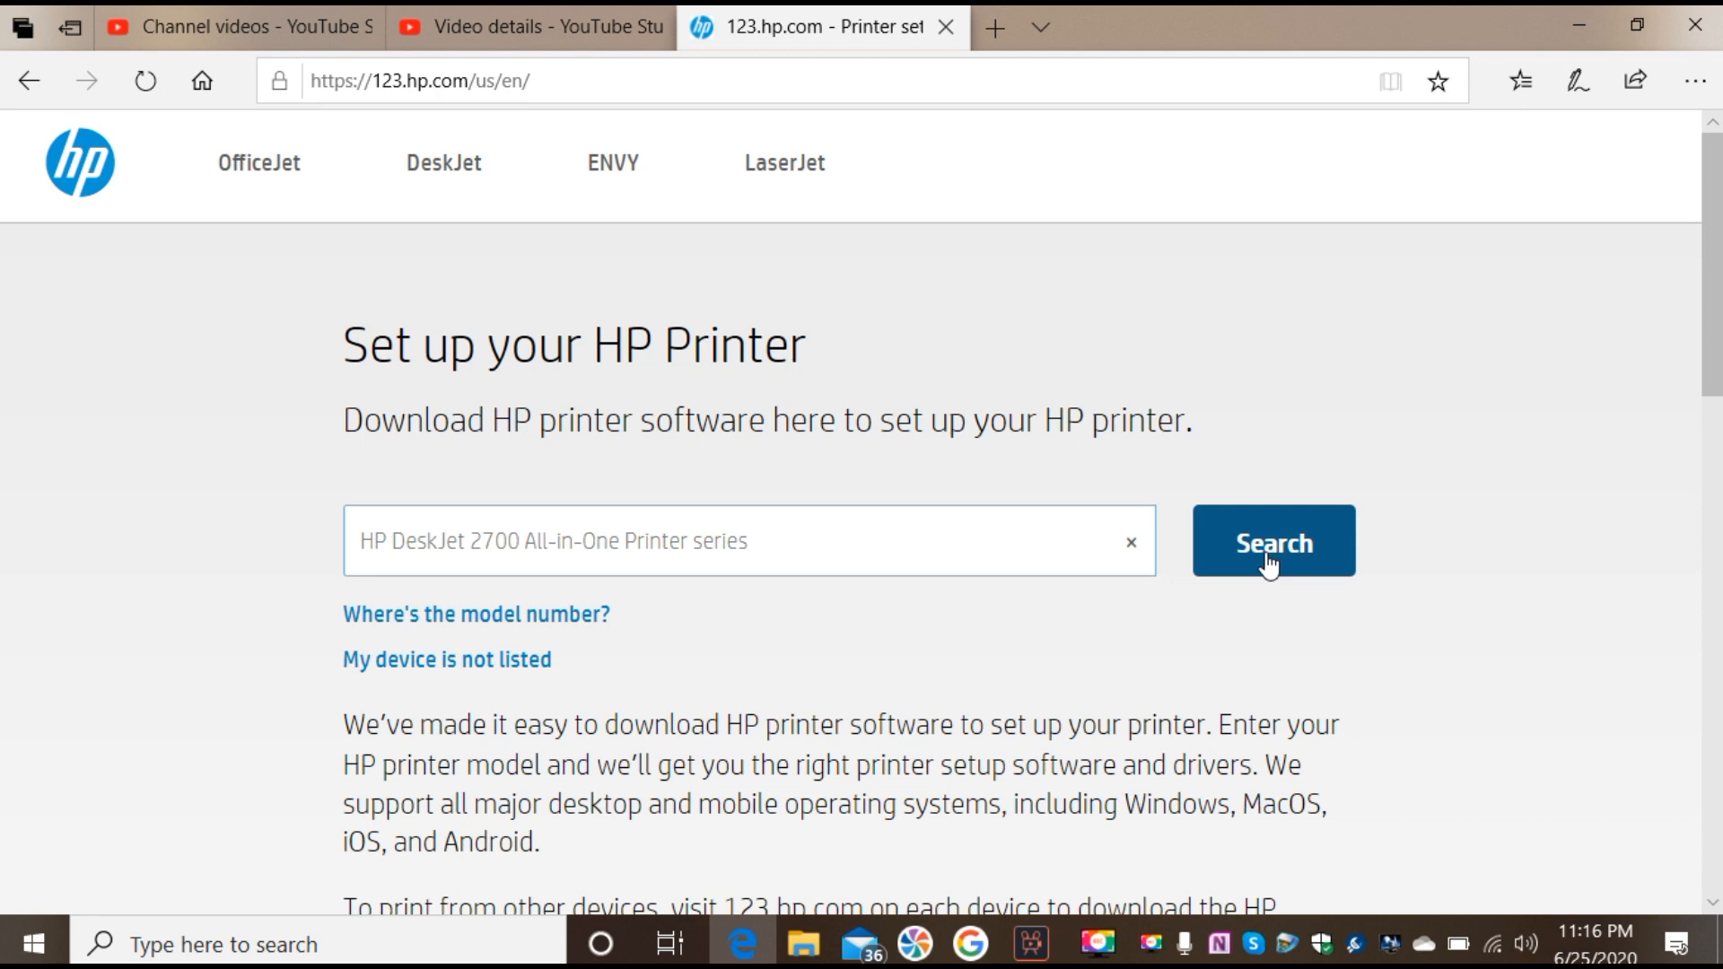
pyautogui.click(1273, 540)
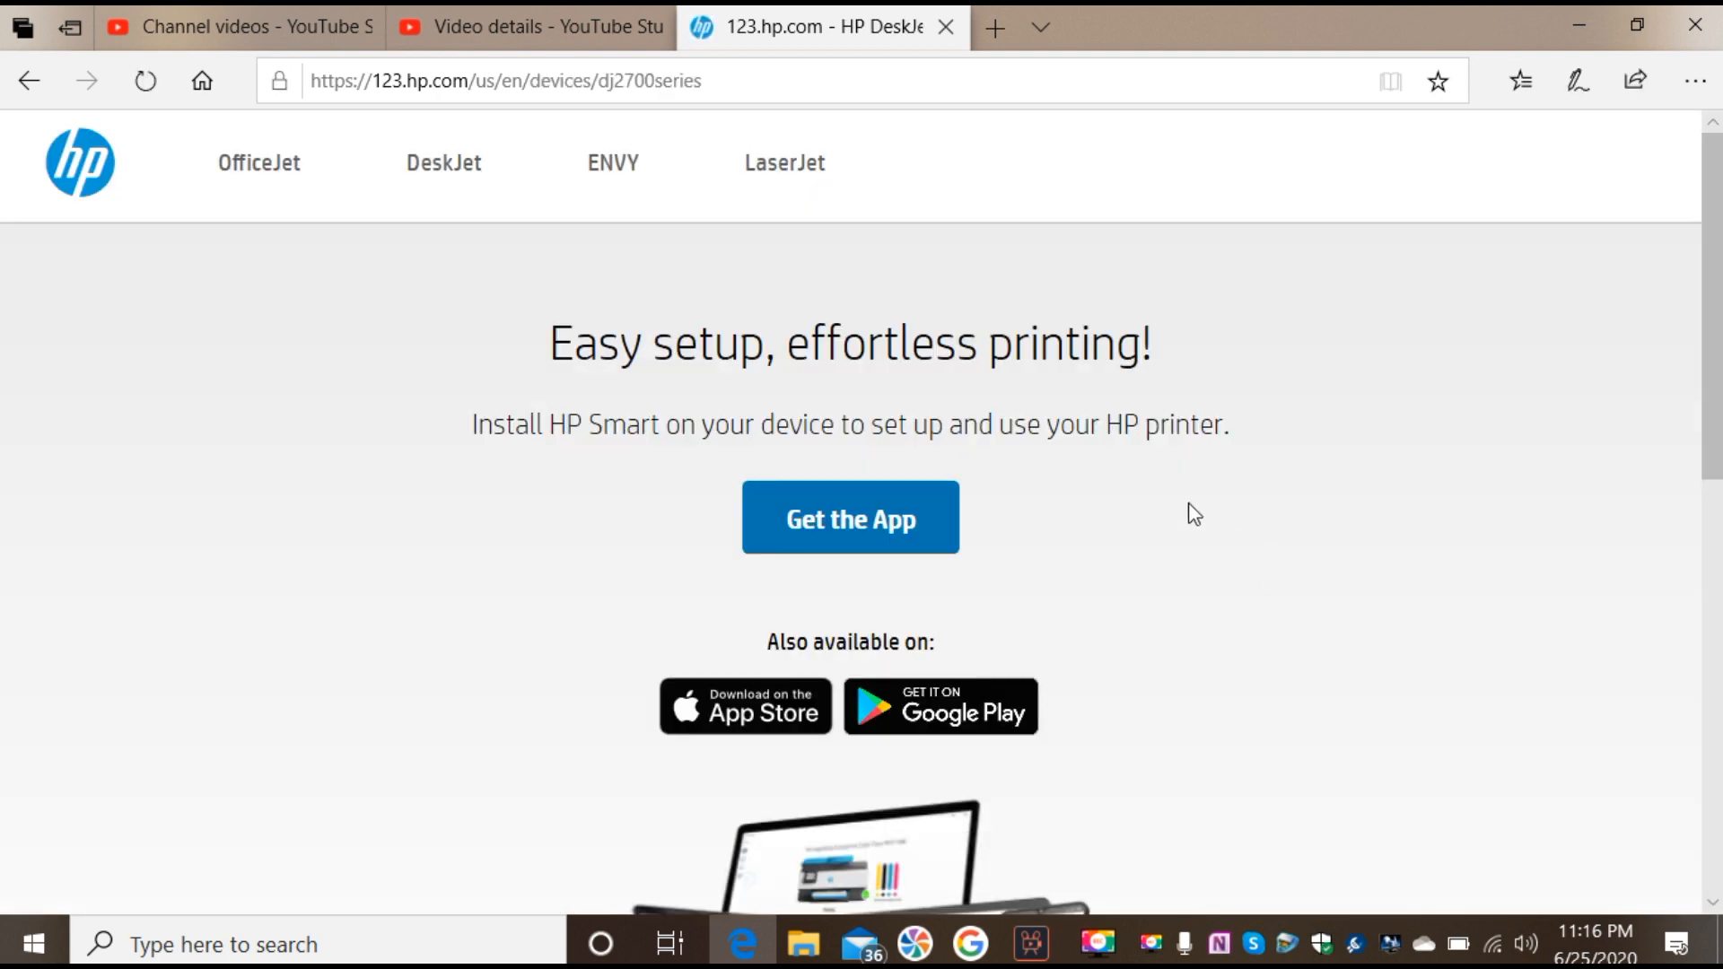
pyautogui.moveTo(824, 587)
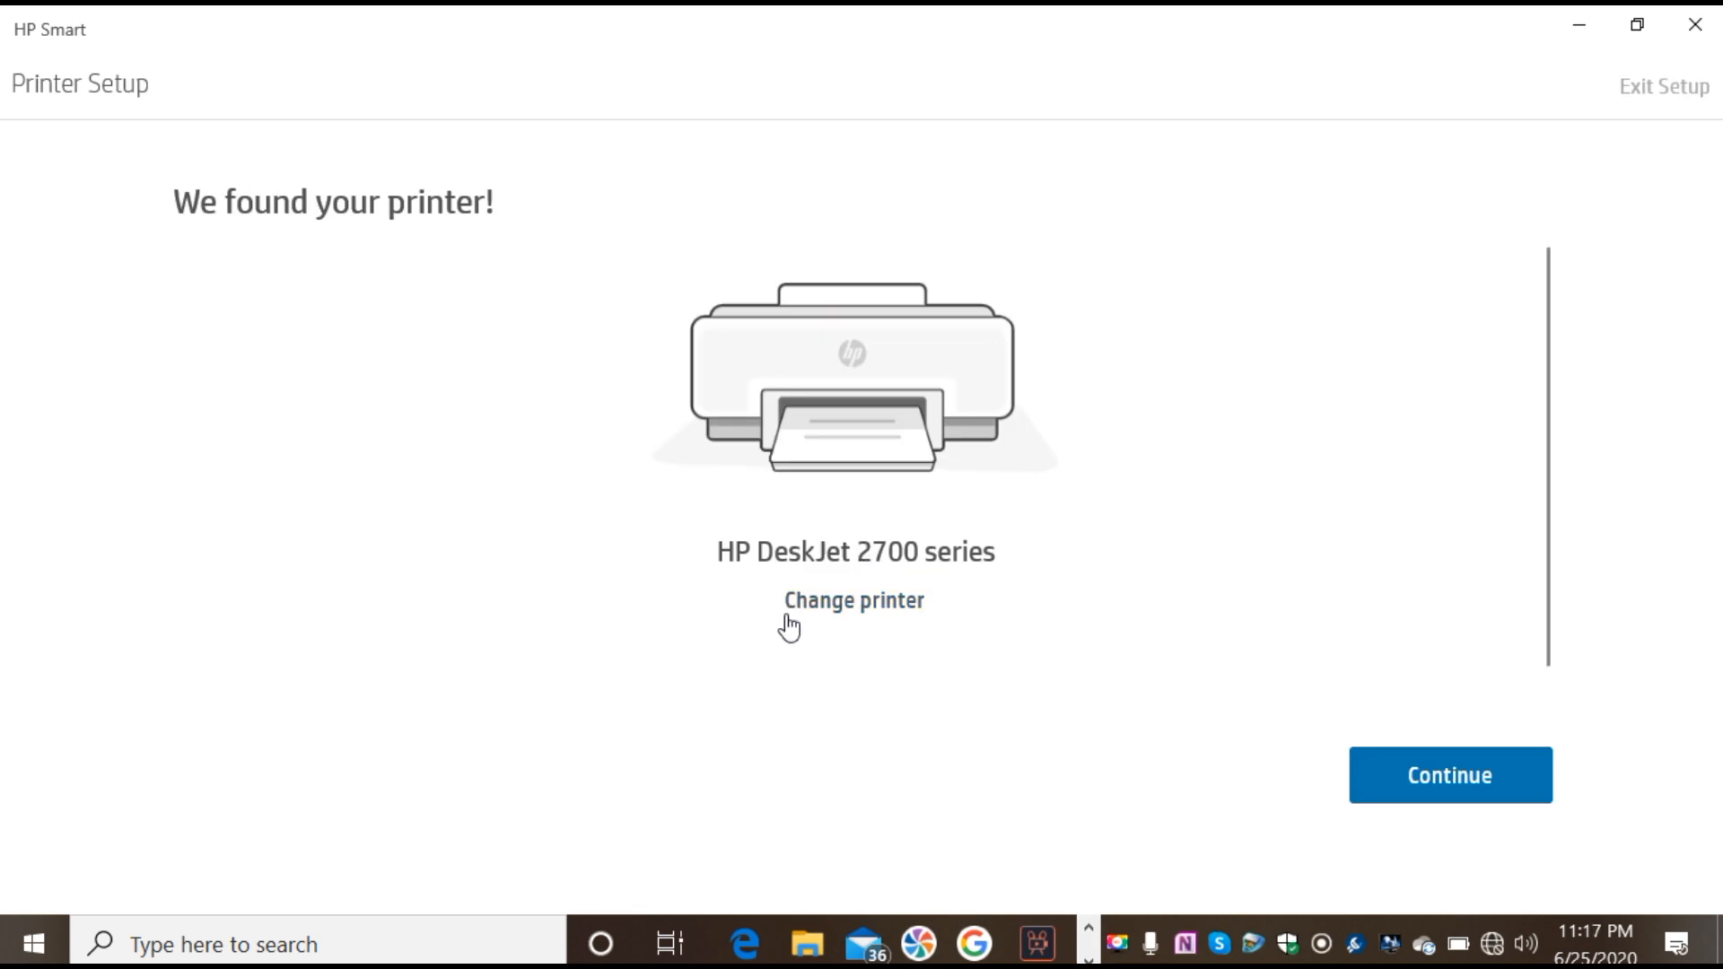
pyautogui.moveTo(1381, 810)
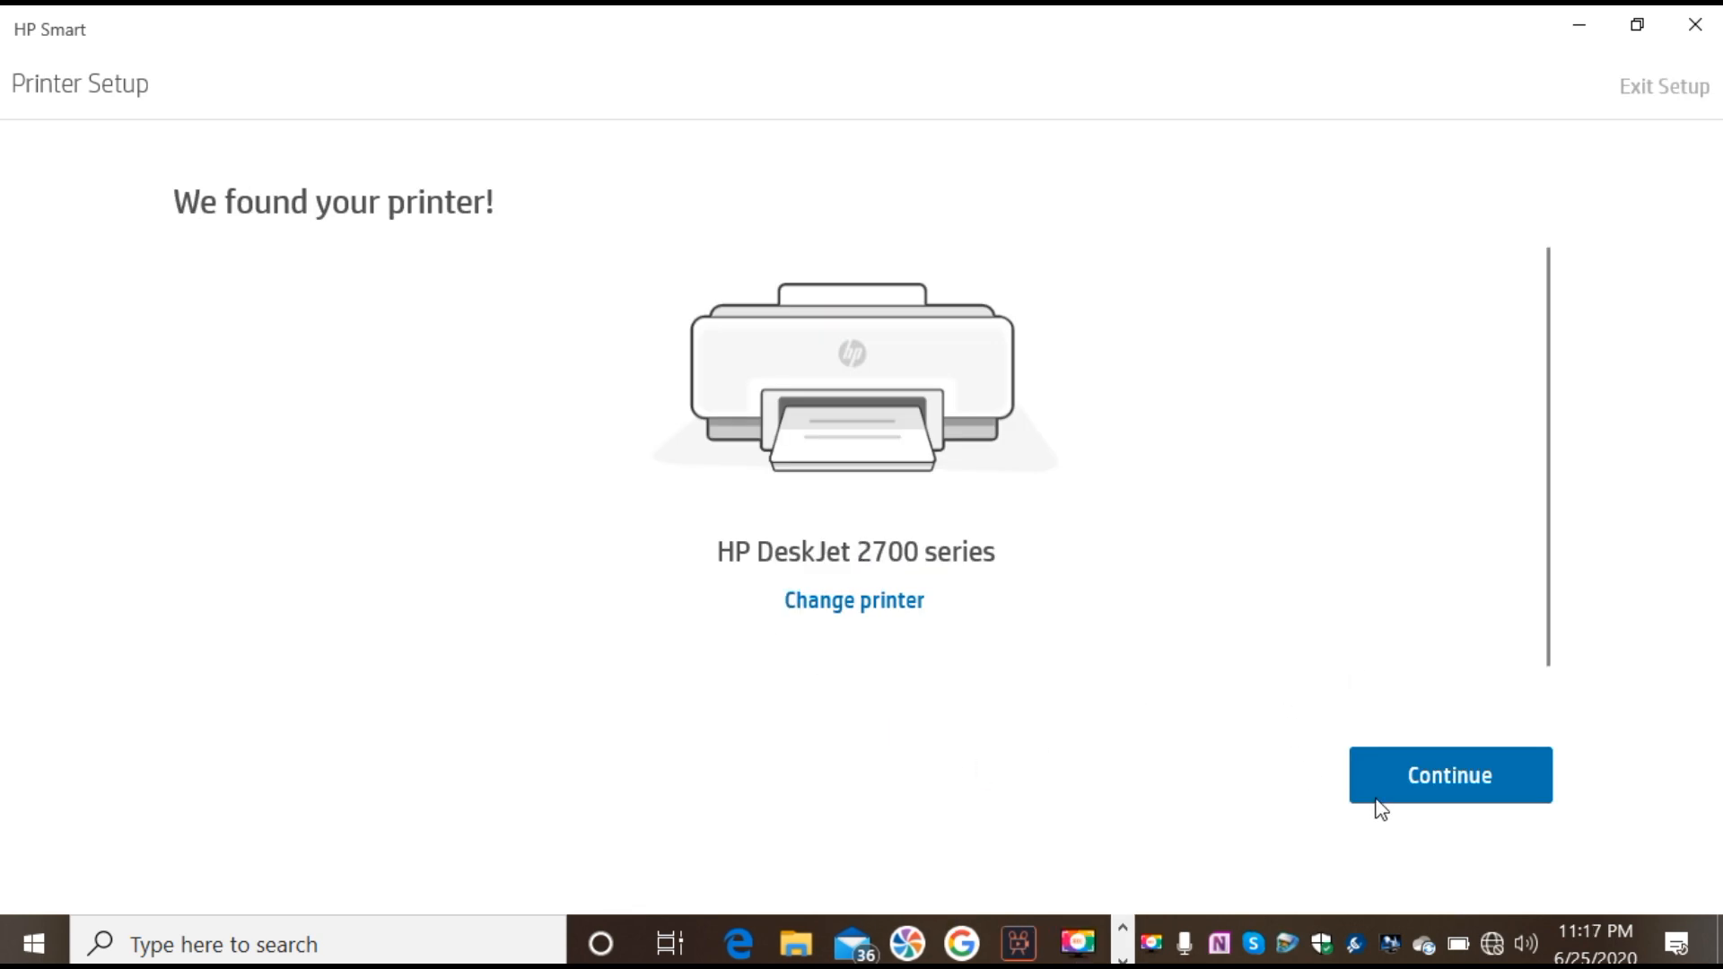
# Confirm the found DeskJet 2700 and allow HP Smart to use the Wi-Fi password
pyautogui.click(1448, 774)
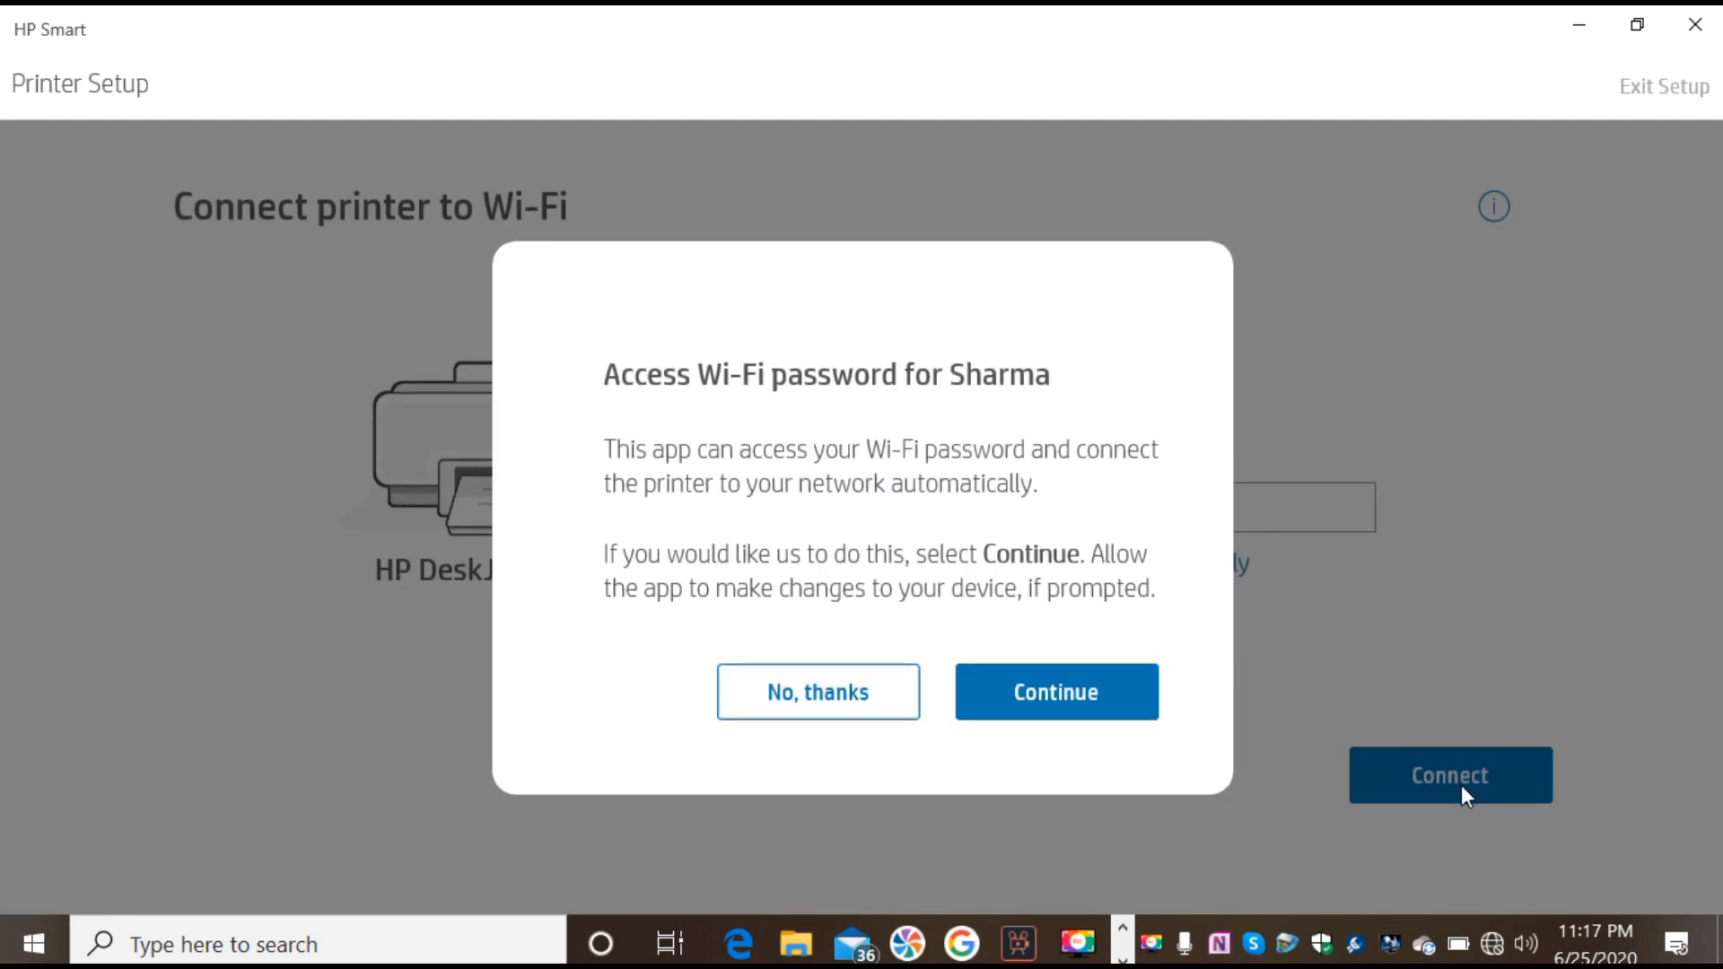
pyautogui.click(1054, 692)
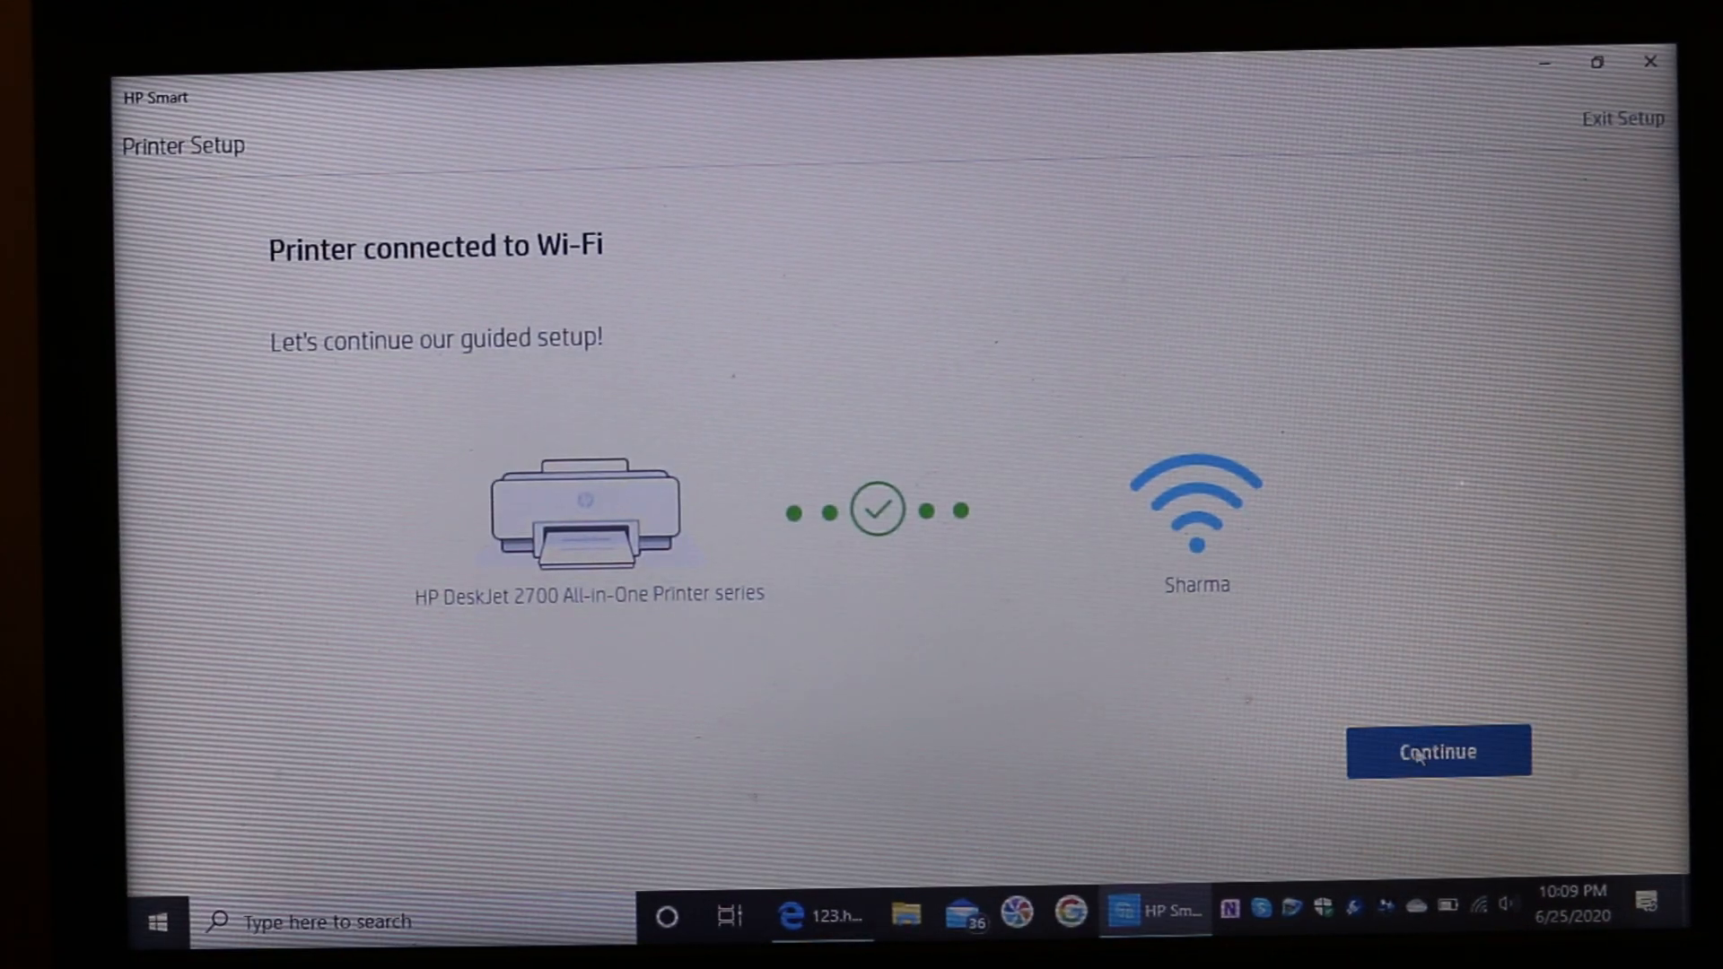
# Continue past the 'Printer connected to Wi-Fi' screen to reach the home screen
pyautogui.click(1439, 752)
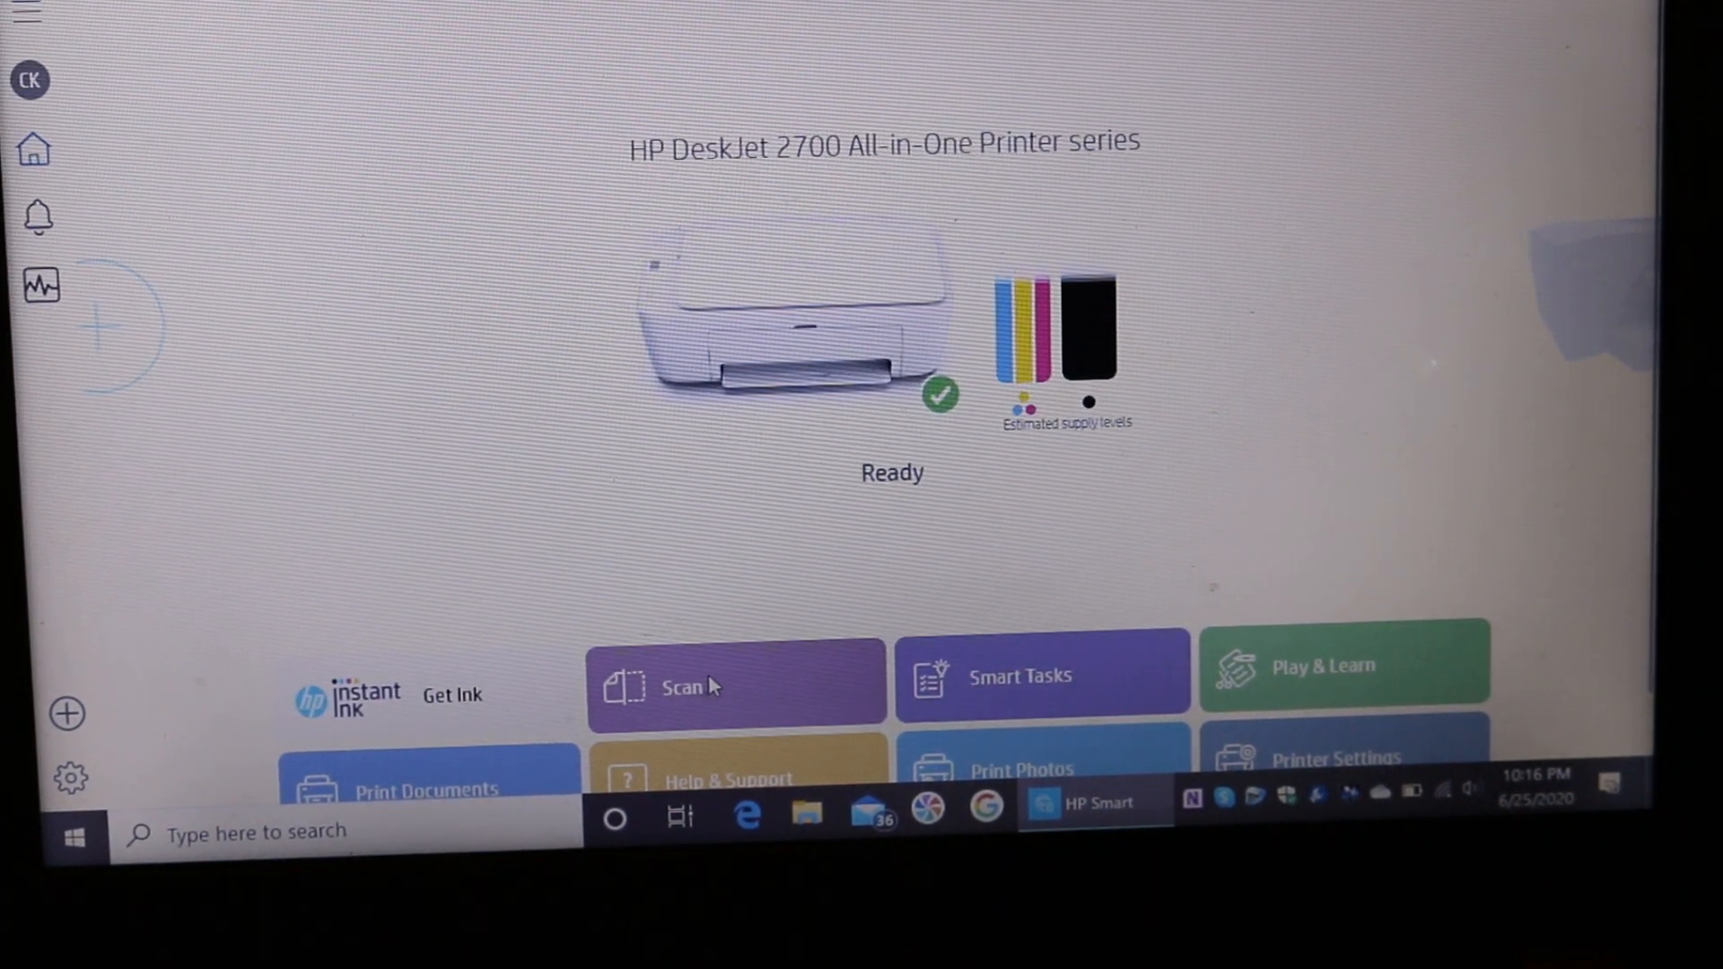
# Open the Scan tile for the Ready DeskJet 2700 on the home screen
pyautogui.click(681, 685)
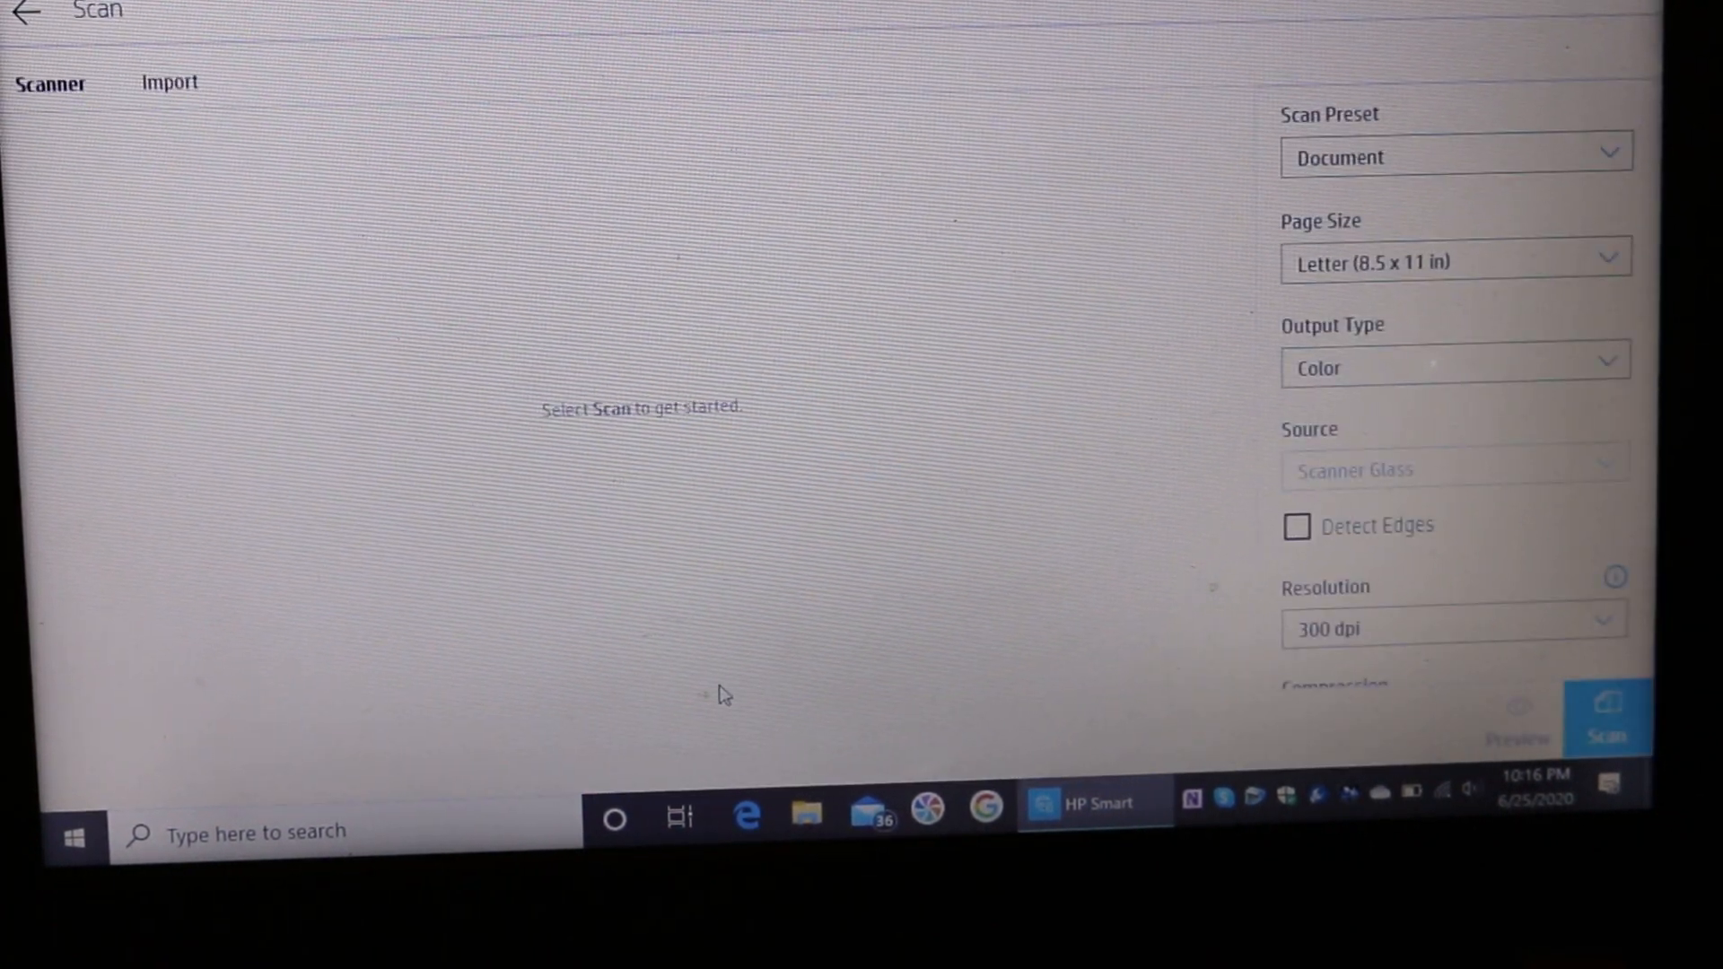